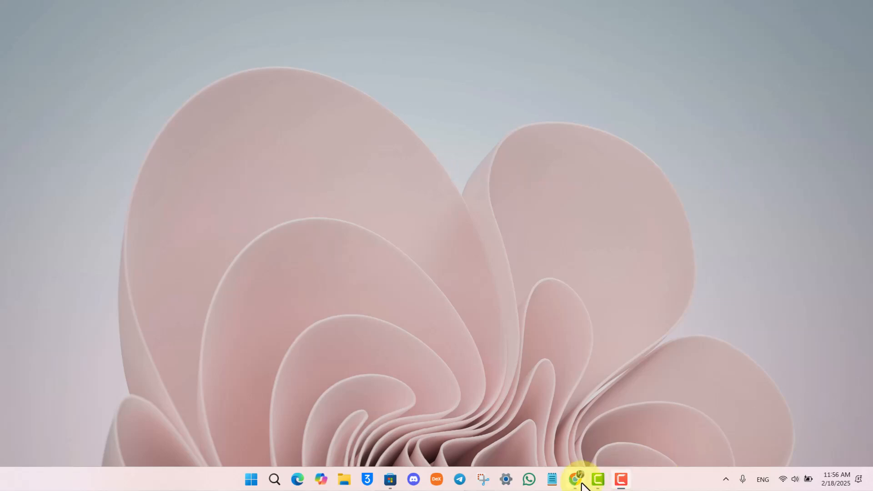
Bring up the Chrome browser showing the ClearScore home page.
left_click(577, 479)
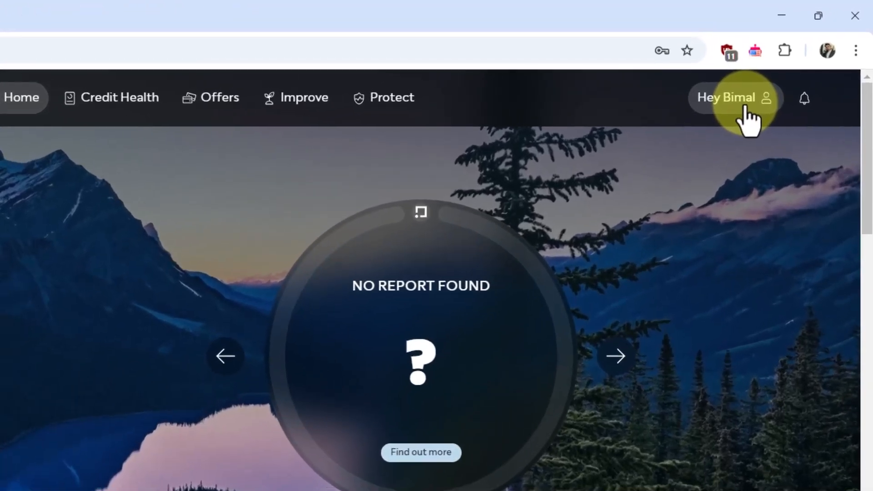
Reach the My Account overview from the 'Hey [name]' menu in the top bar.
left_click(726, 97)
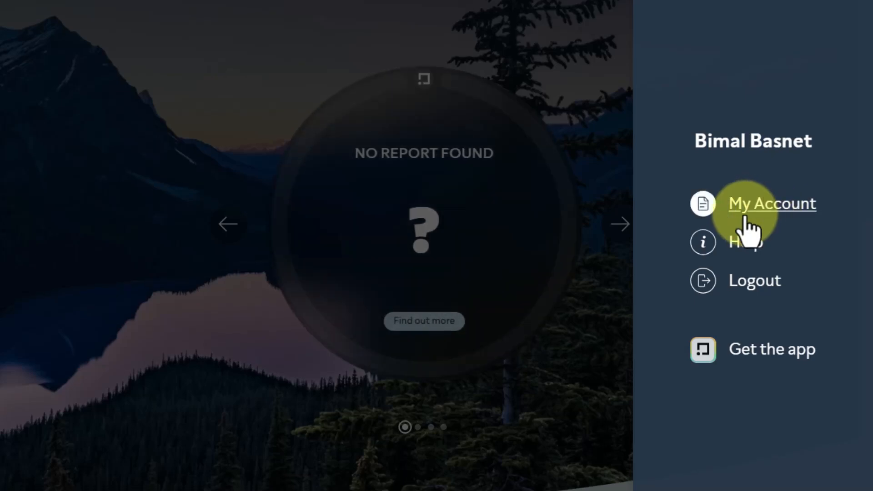
left_click(772, 203)
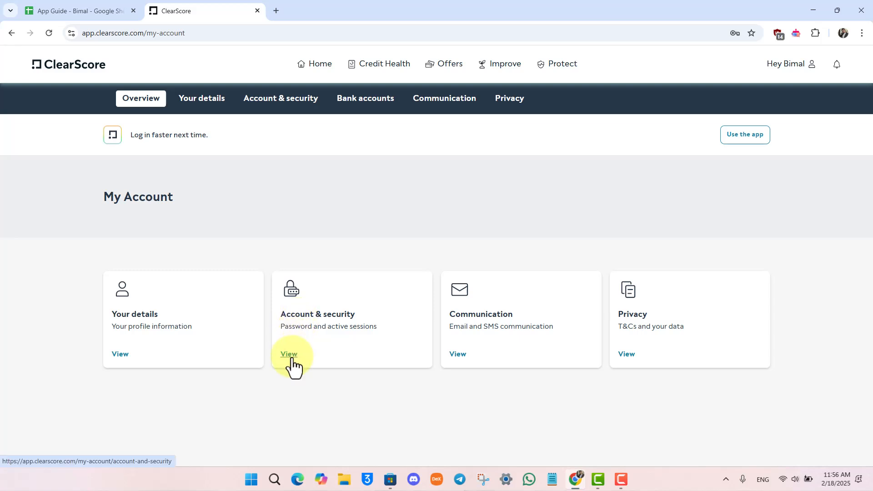
View Account & security and start Delete account, reaching the deletion page.
left_click(288, 353)
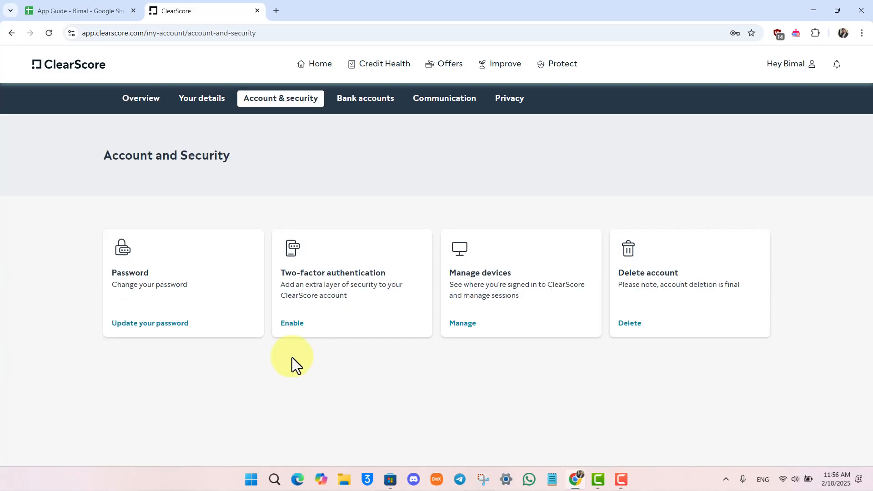
mouse_move(333, 356)
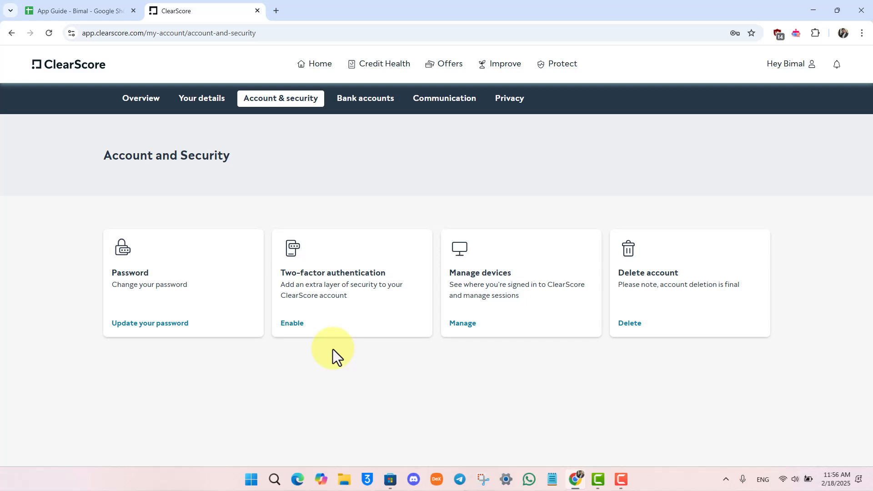
mouse_move(638, 294)
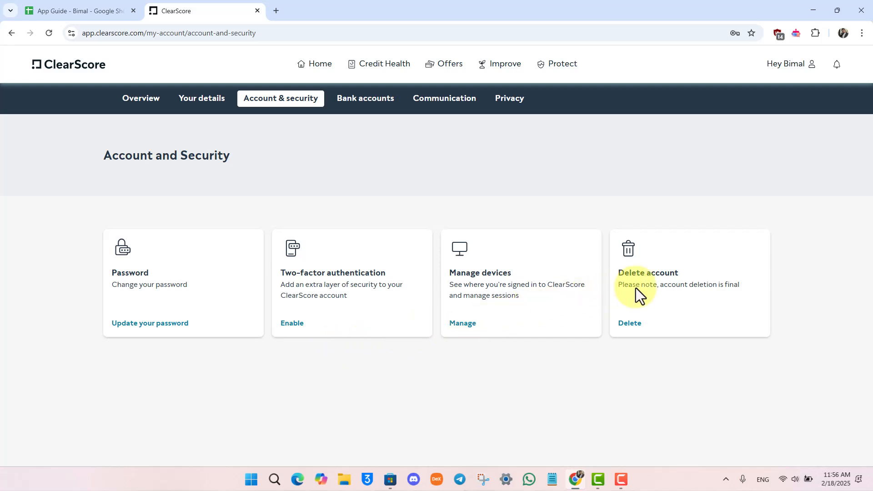
mouse_move(629, 323)
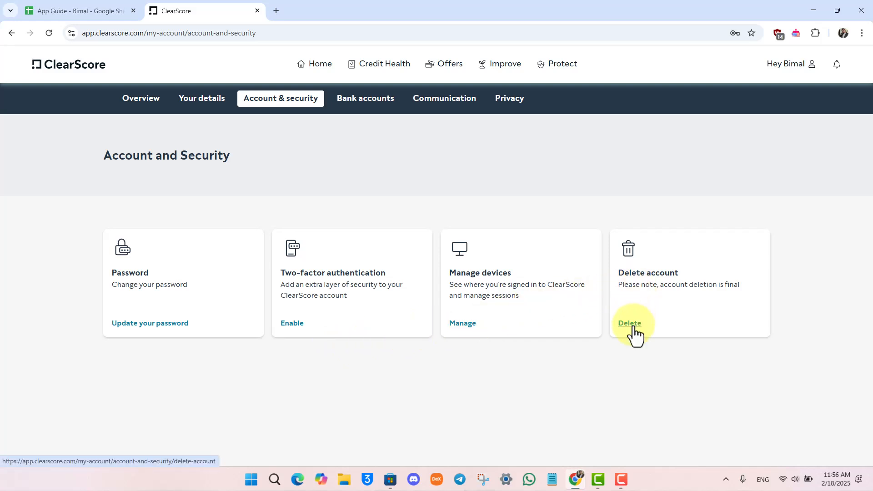
left_click(629, 324)
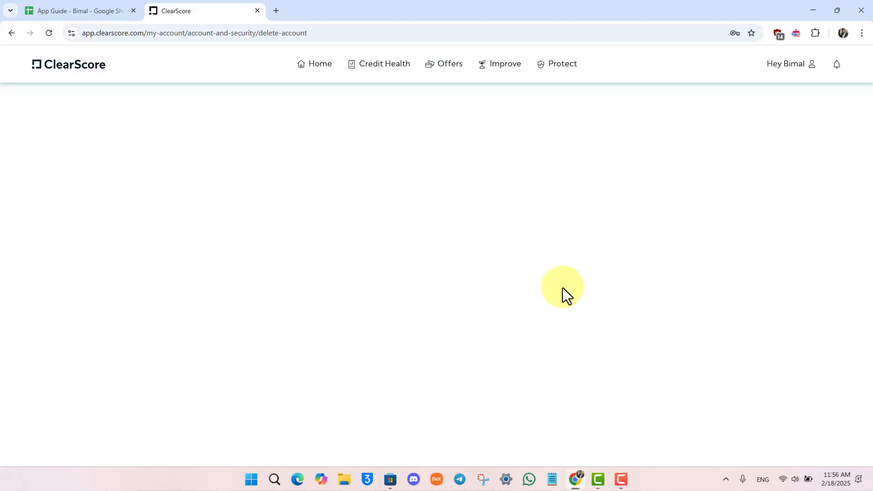
mouse_move(441, 228)
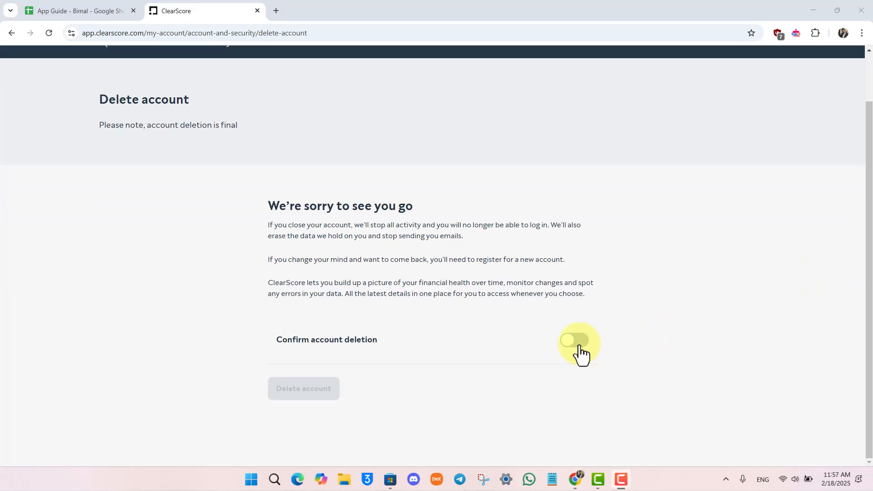
Switch on the 'Confirm account deletion' toggle to enable the final delete option.
left_click(574, 340)
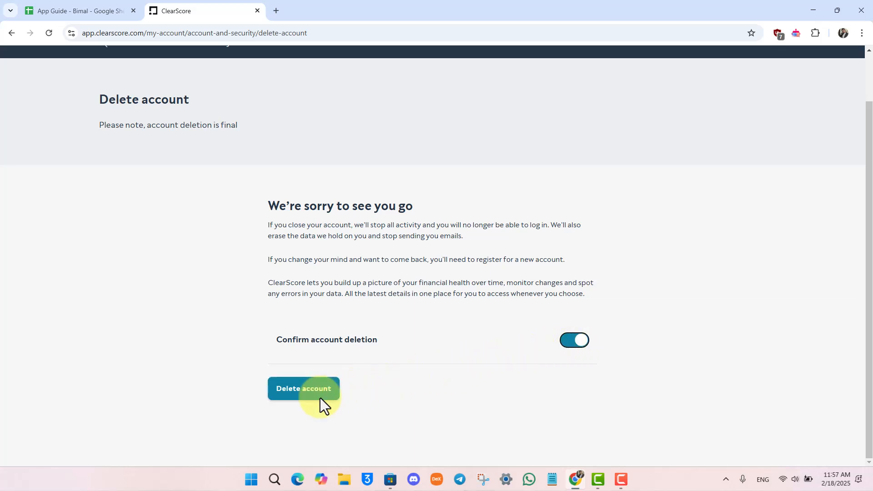
Permanently delete the ClearScore account, landing back on the home page.
left_click(304, 388)
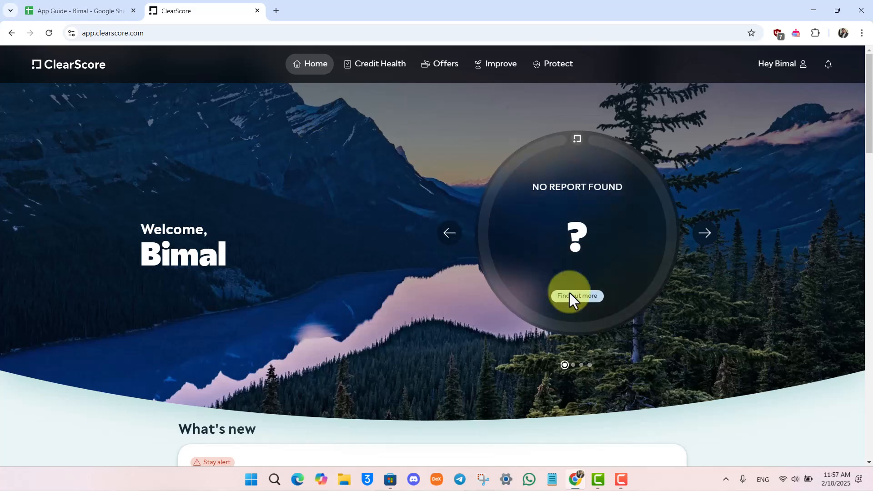
mouse_move(852, 452)
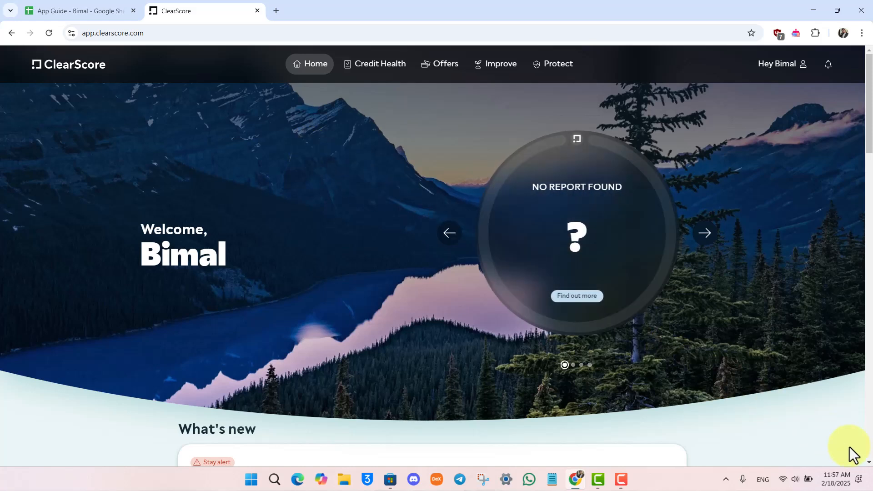